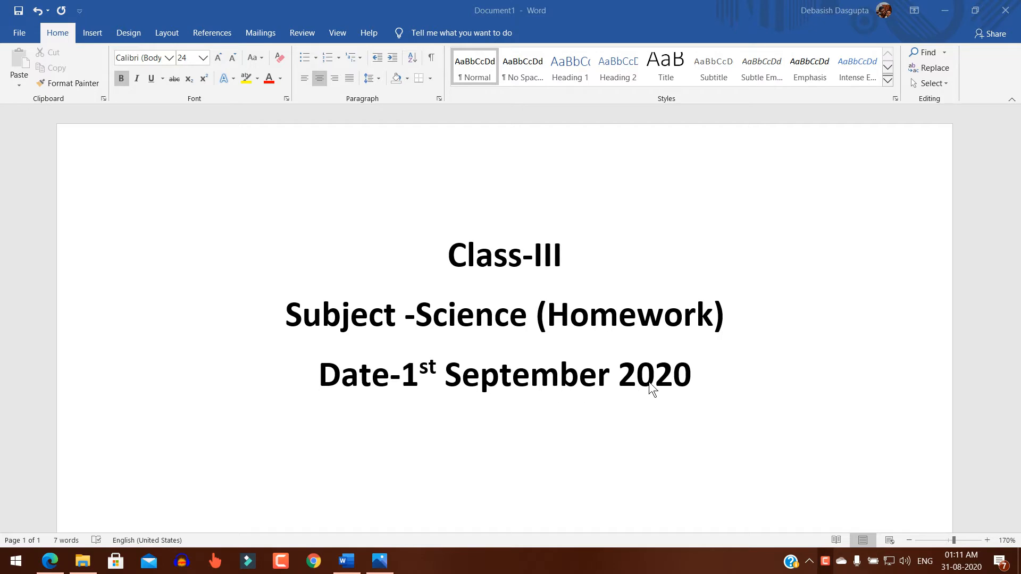
left_click(379, 561)
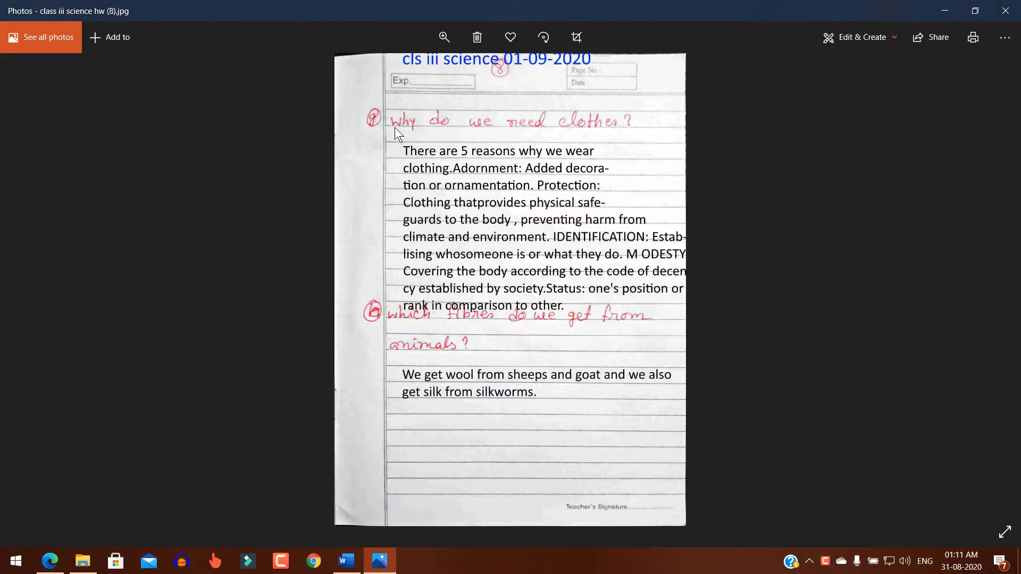
mouse_move(496, 125)
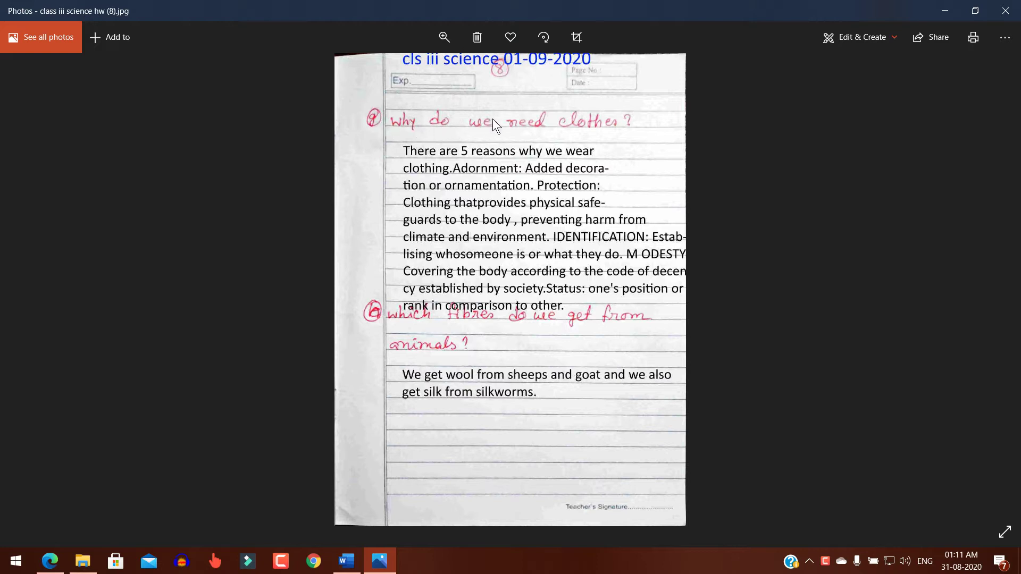
mouse_move(390, 162)
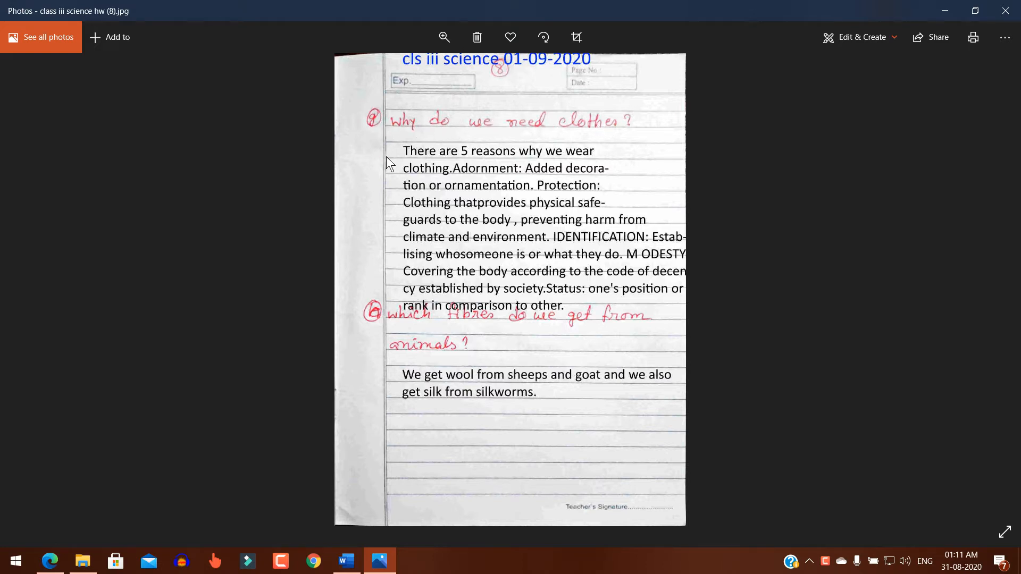
mouse_move(539, 157)
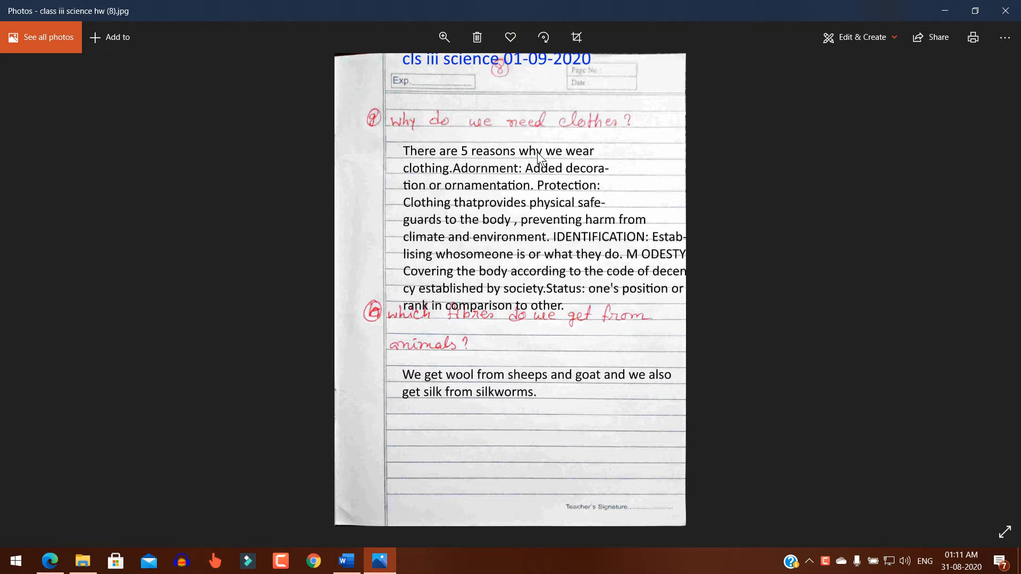
mouse_move(449, 180)
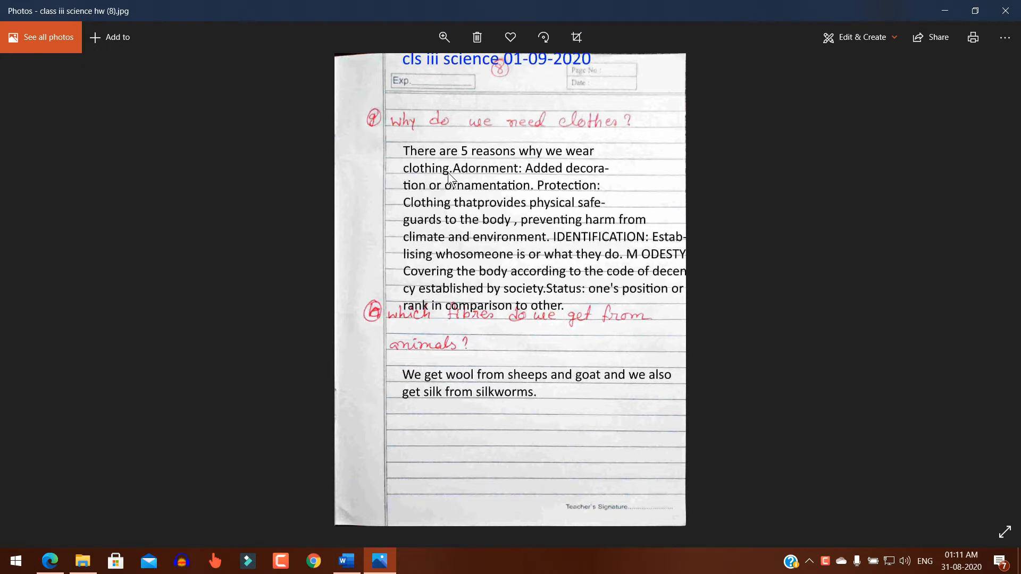
mouse_move(464, 182)
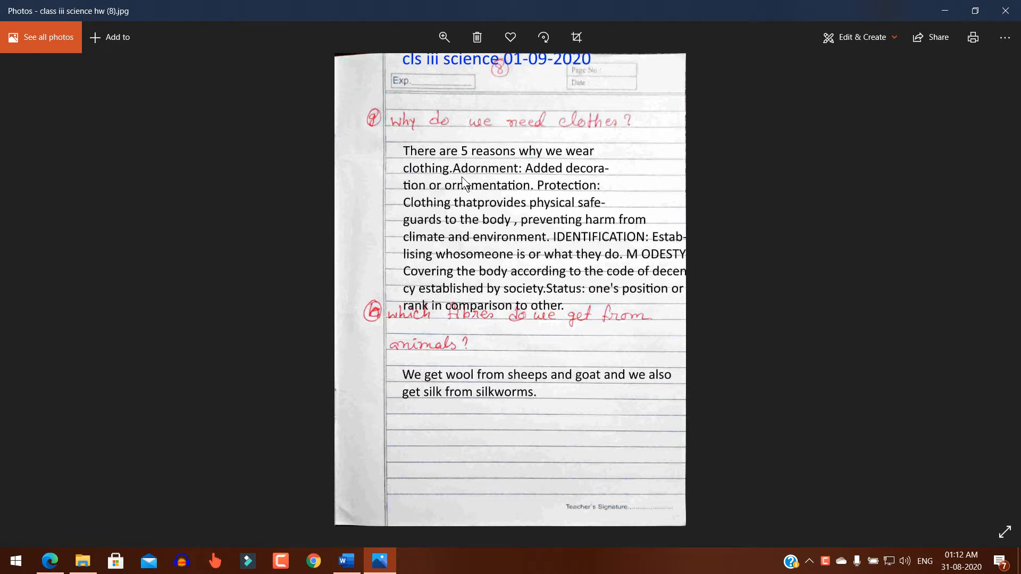
mouse_move(494, 177)
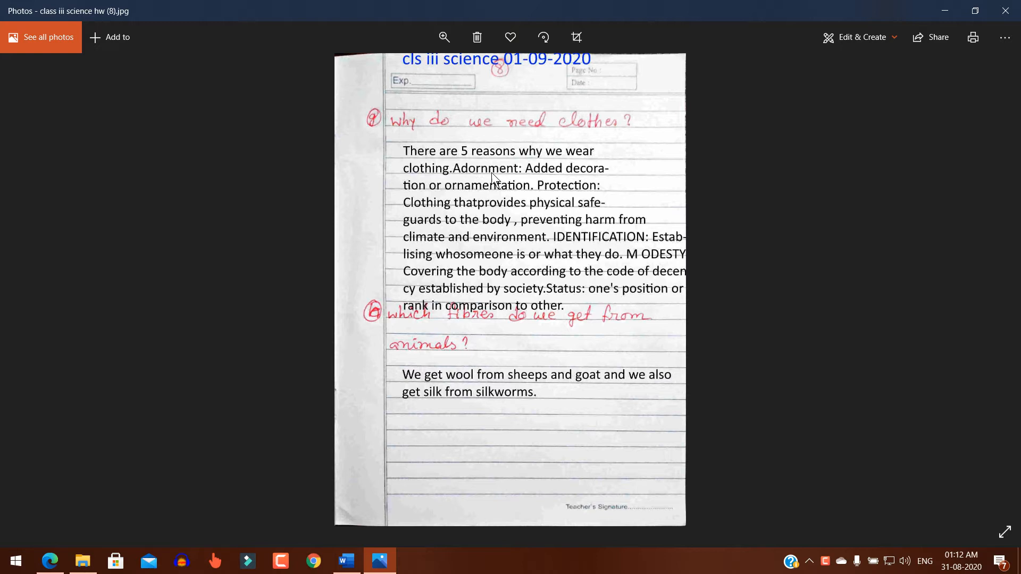
mouse_move(579, 179)
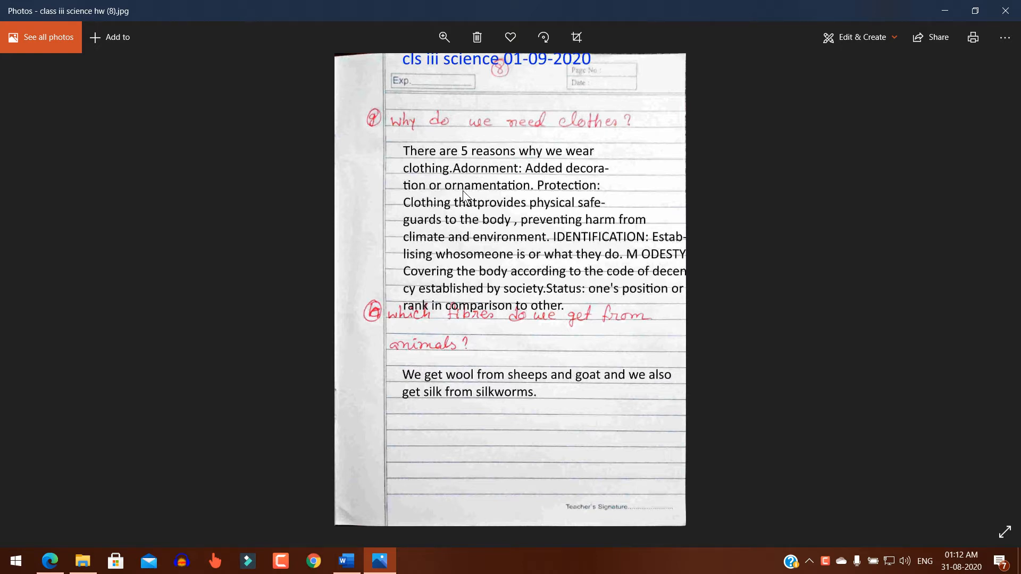
mouse_move(553, 199)
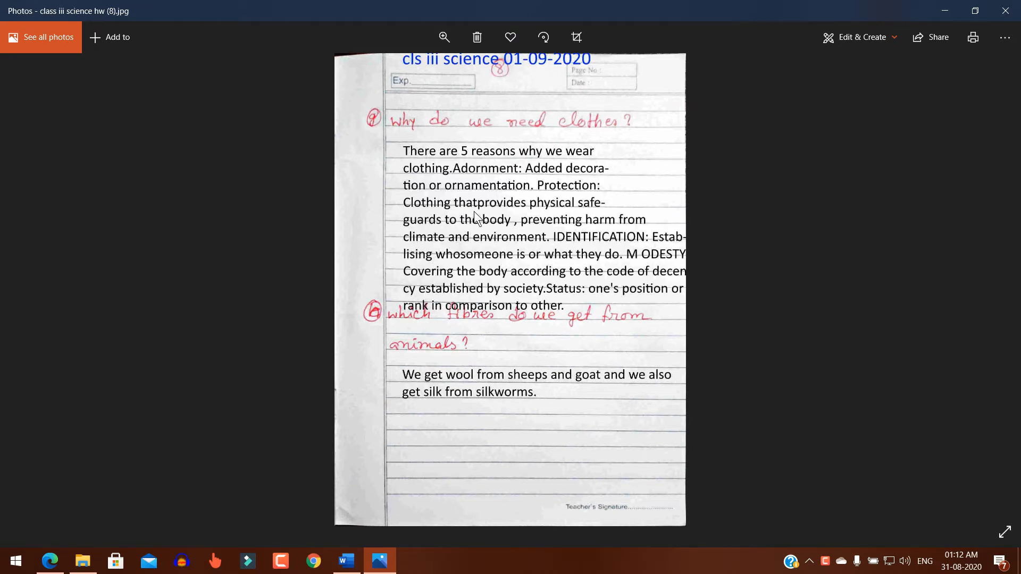
mouse_move(555, 213)
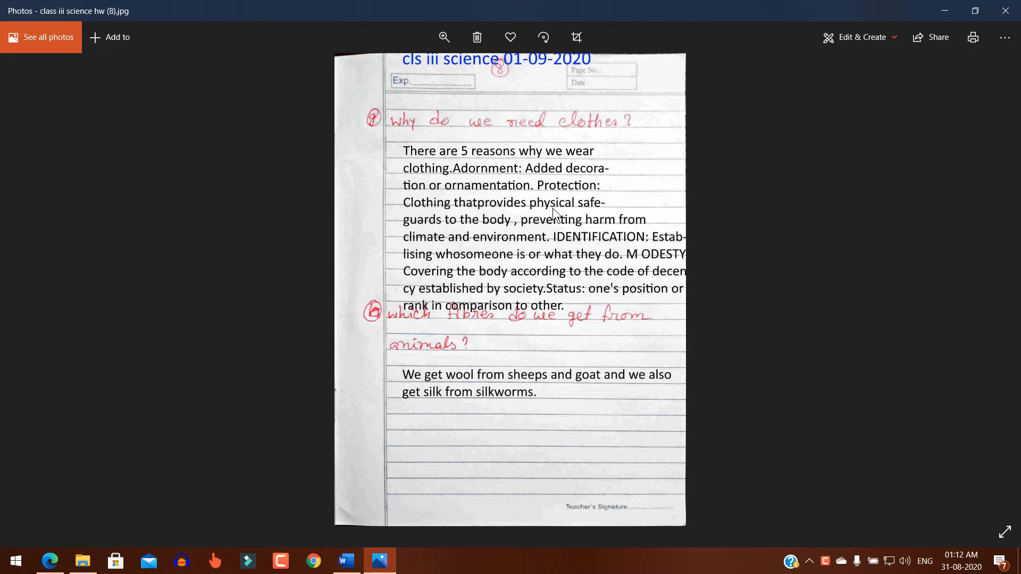
mouse_move(449, 234)
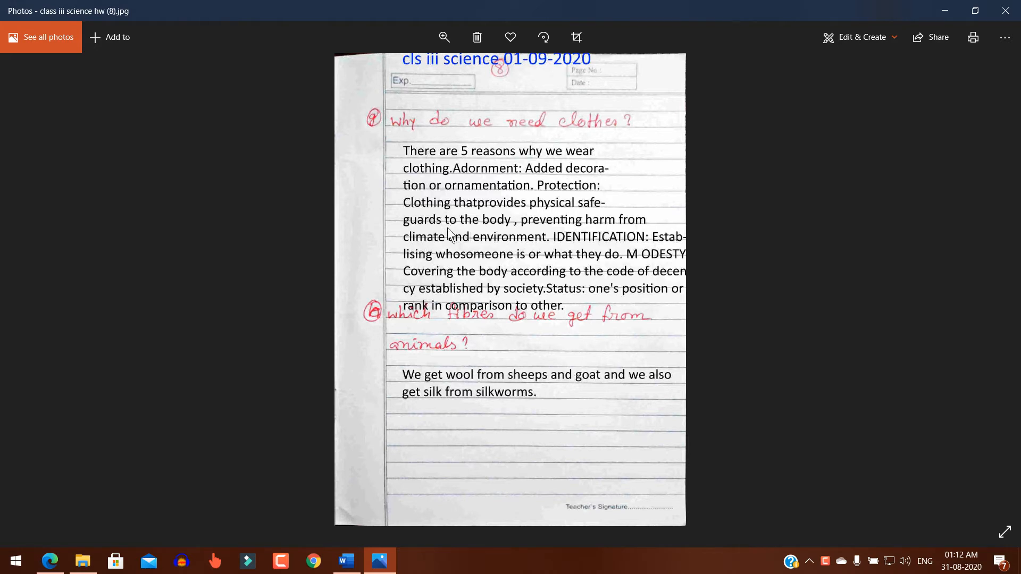
mouse_move(508, 227)
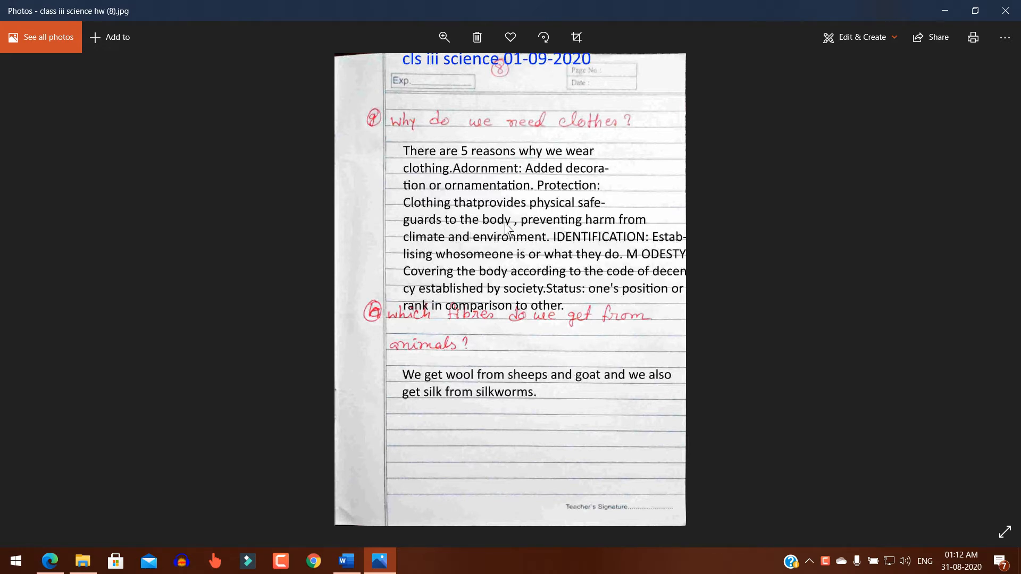
mouse_move(566, 243)
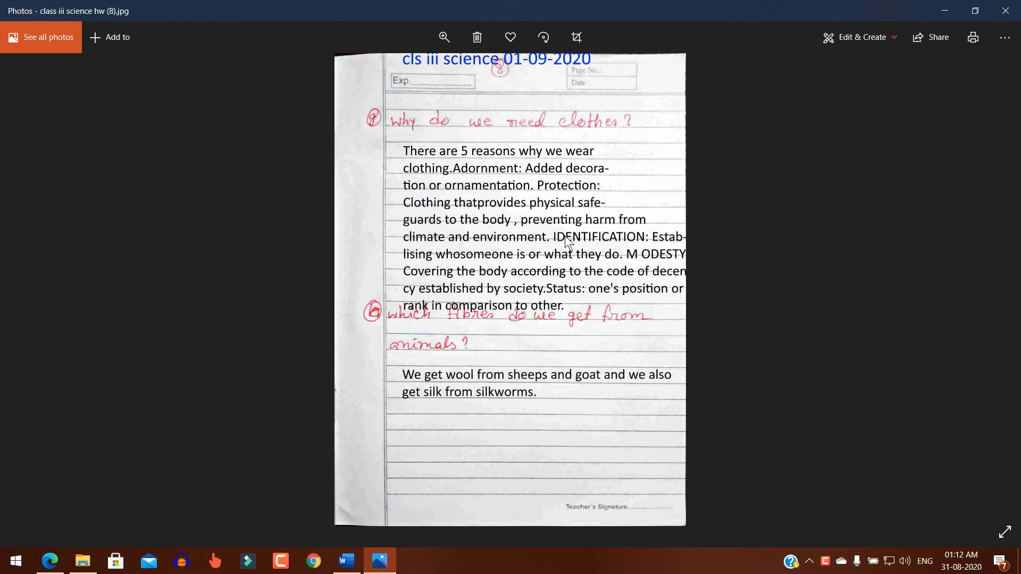
mouse_move(513, 250)
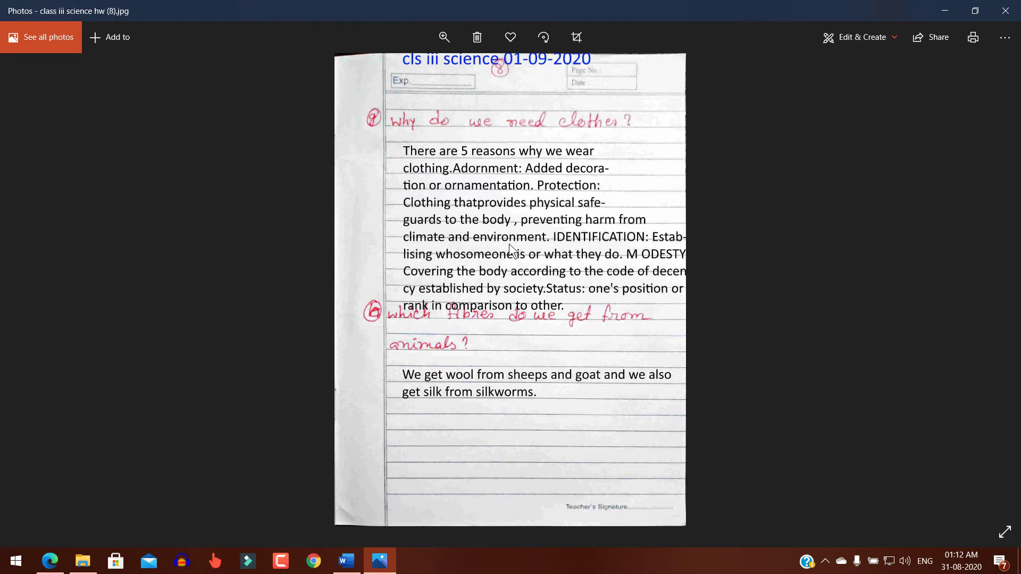
mouse_move(623, 246)
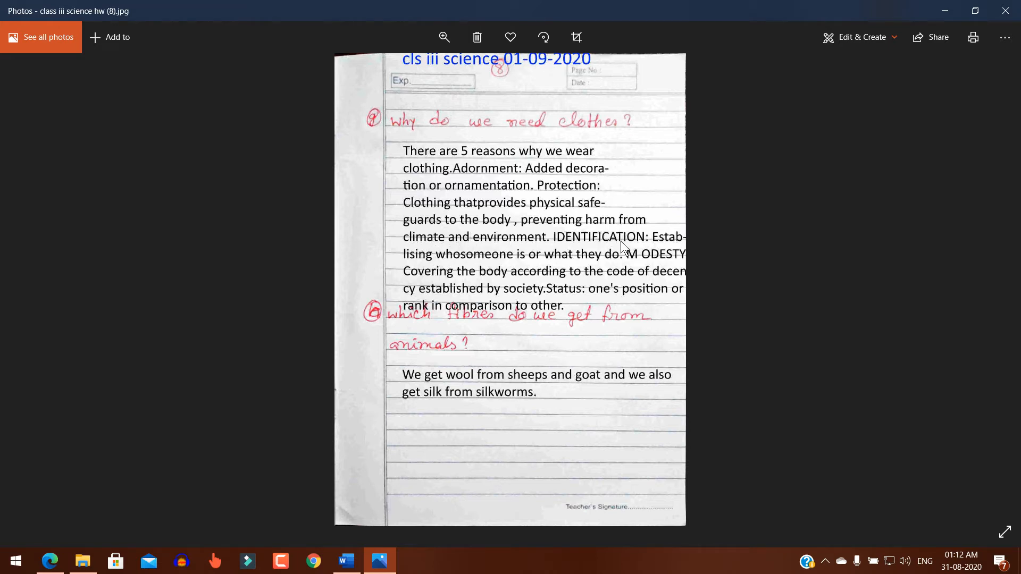
mouse_move(672, 248)
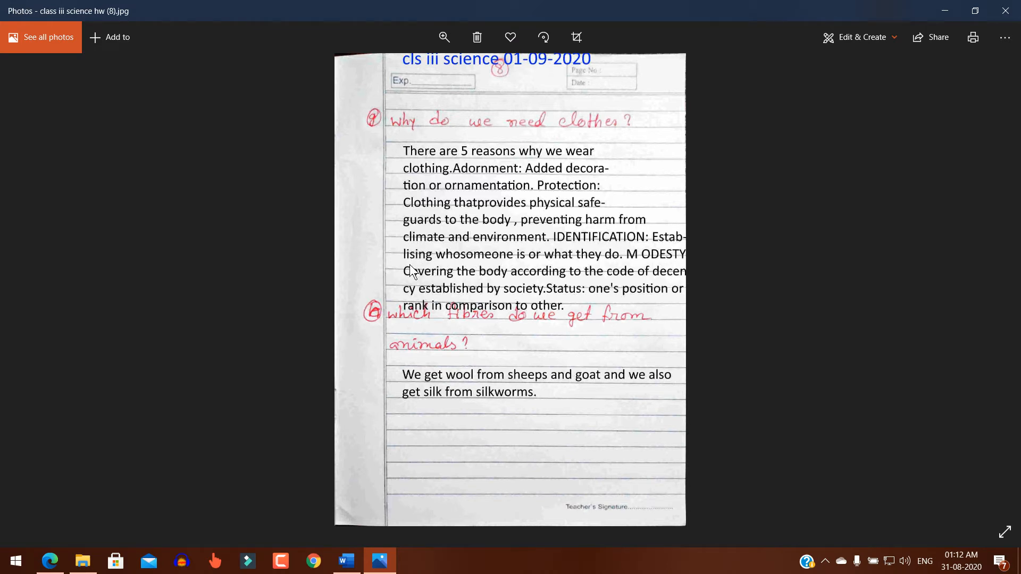
mouse_move(465, 264)
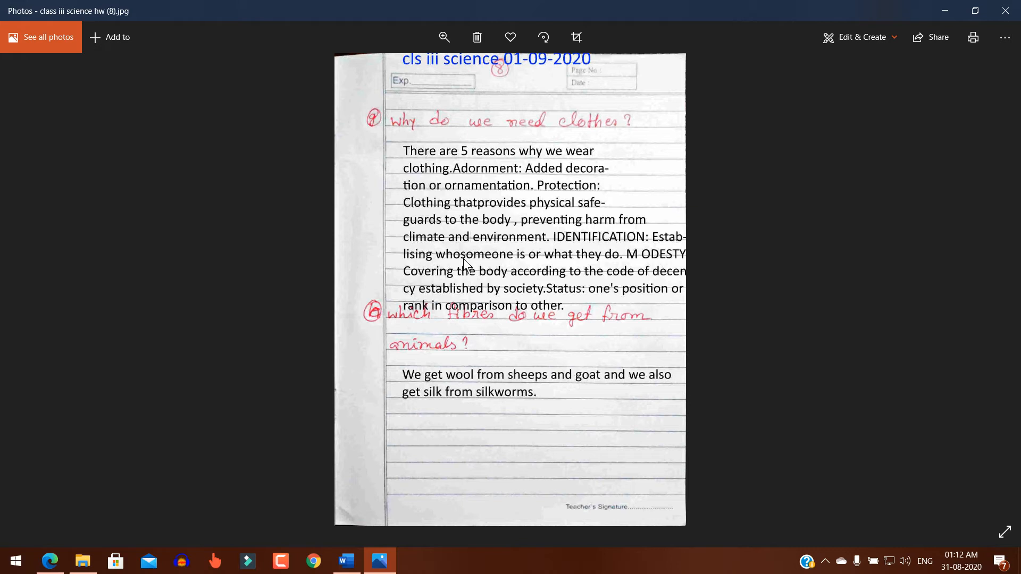
mouse_move(550, 268)
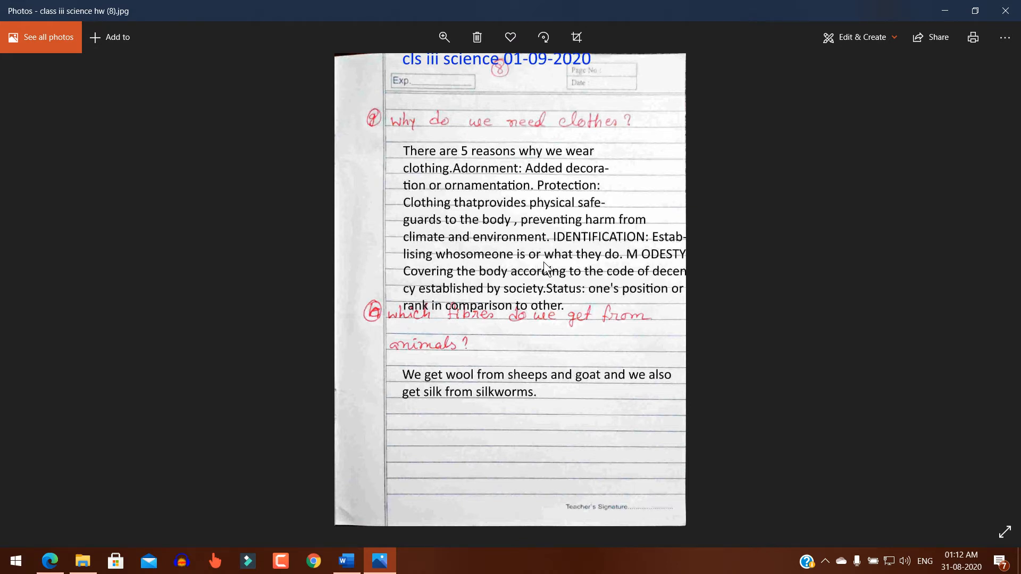
mouse_move(619, 264)
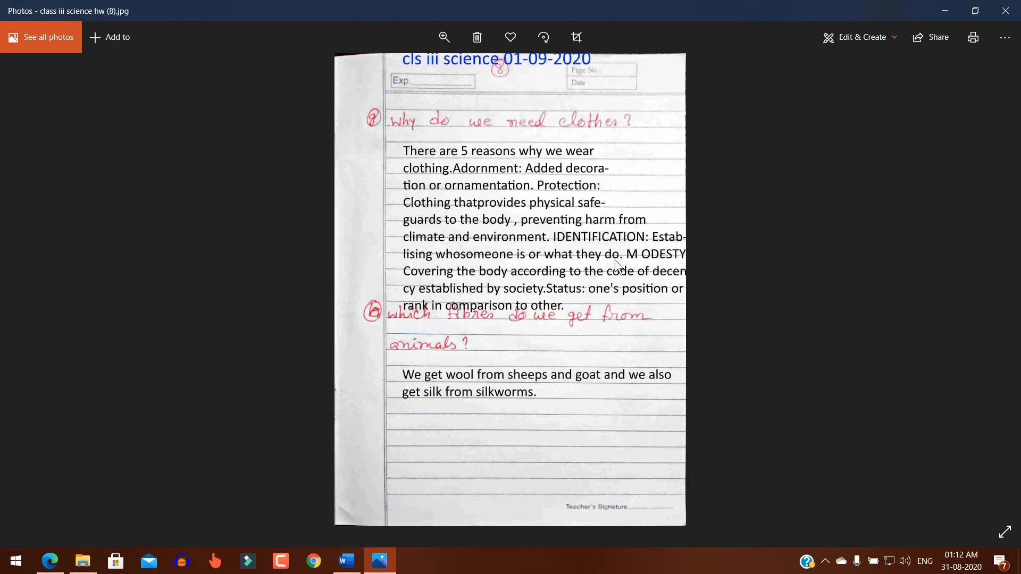
mouse_move(644, 264)
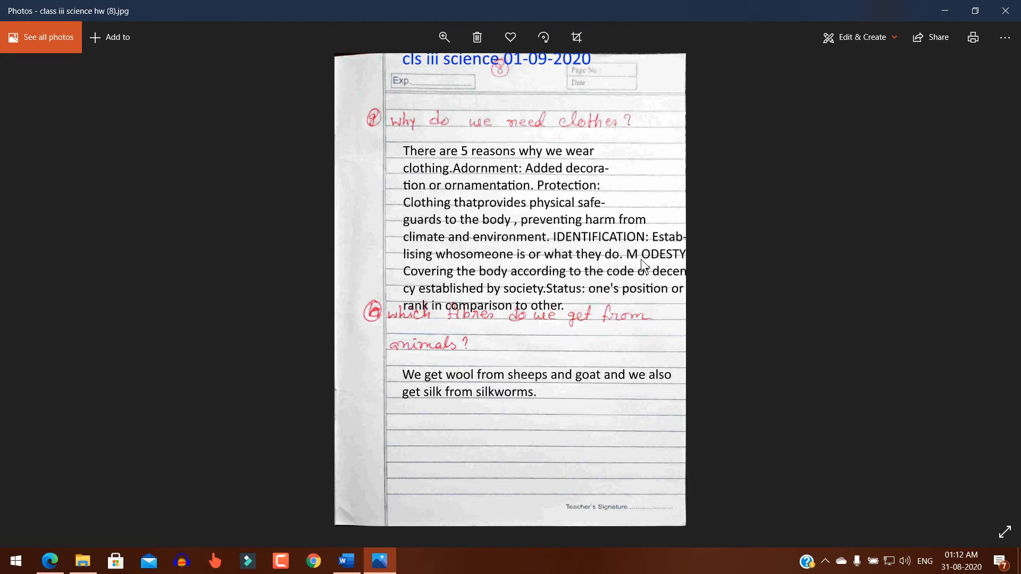
mouse_move(416, 284)
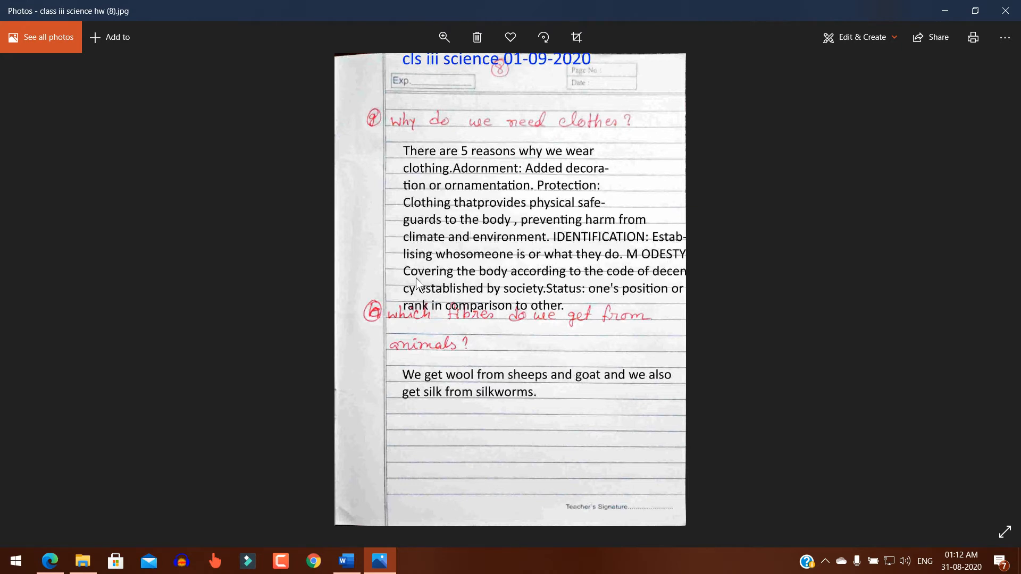
mouse_move(593, 280)
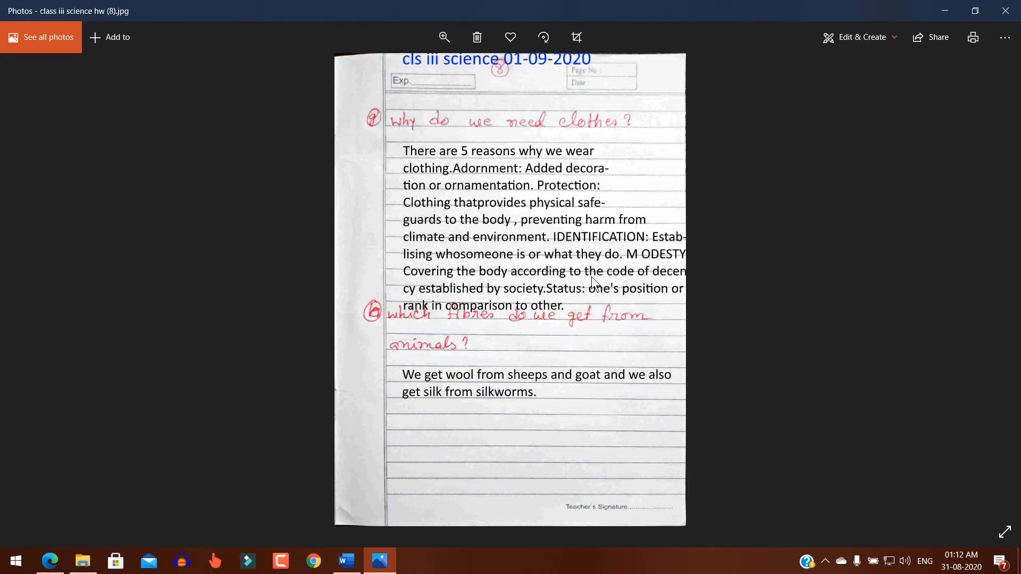
mouse_move(661, 286)
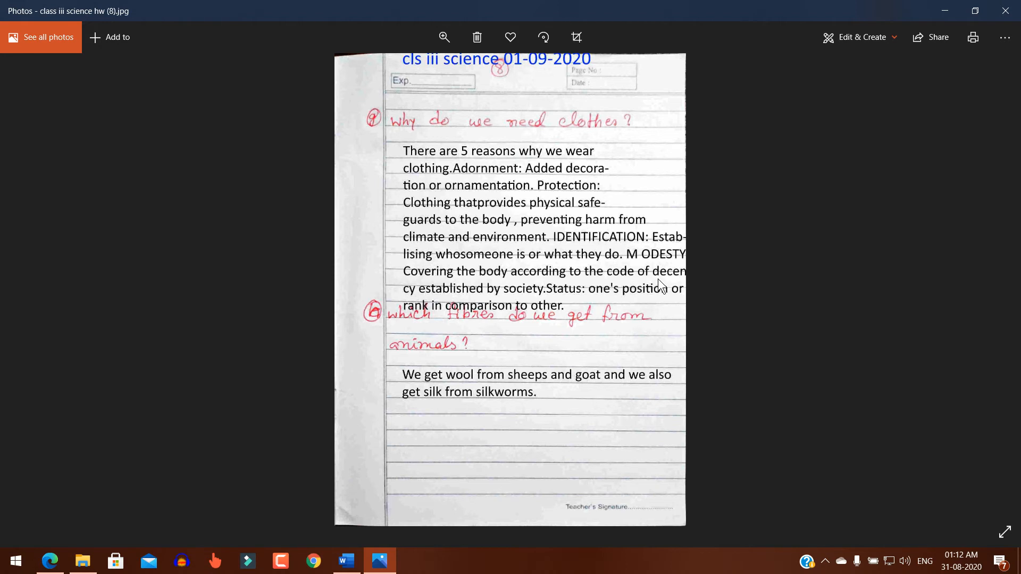
mouse_move(437, 302)
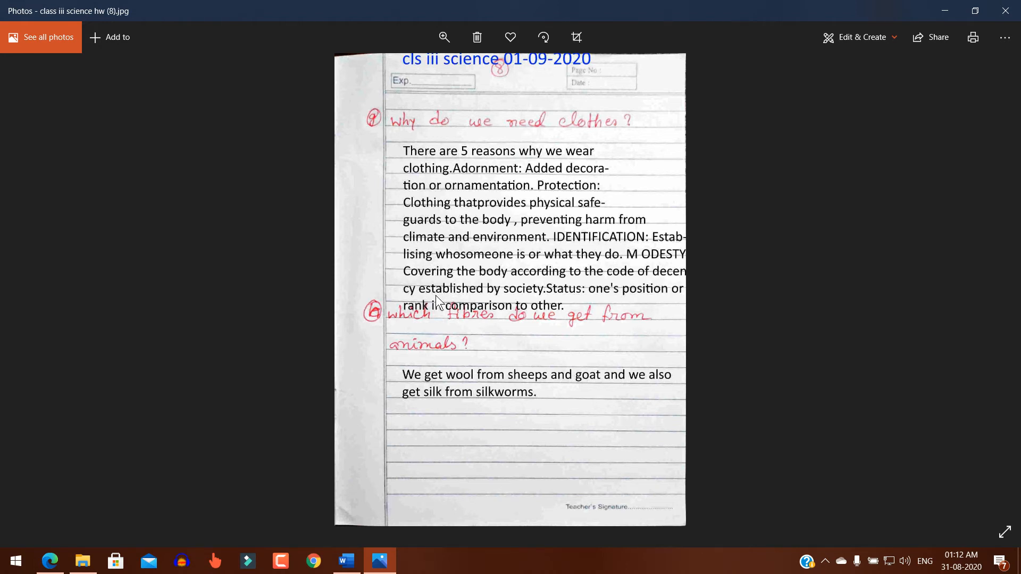
mouse_move(544, 290)
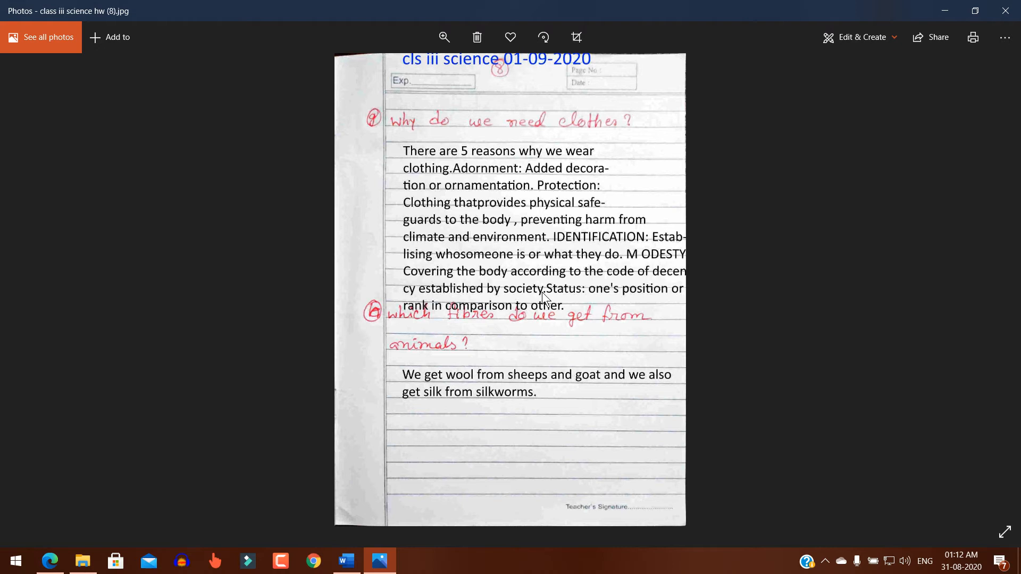
mouse_move(641, 305)
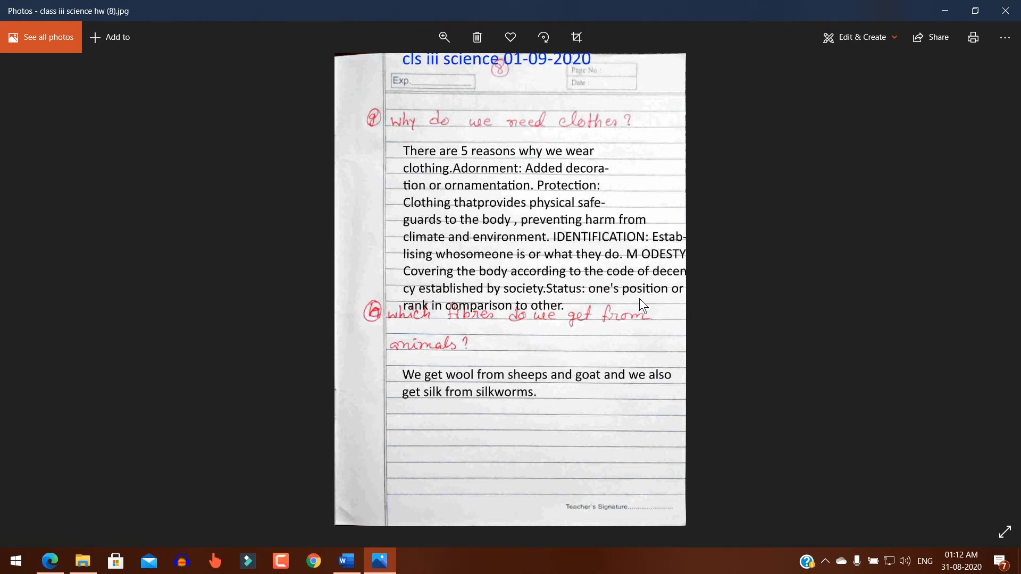
mouse_move(474, 319)
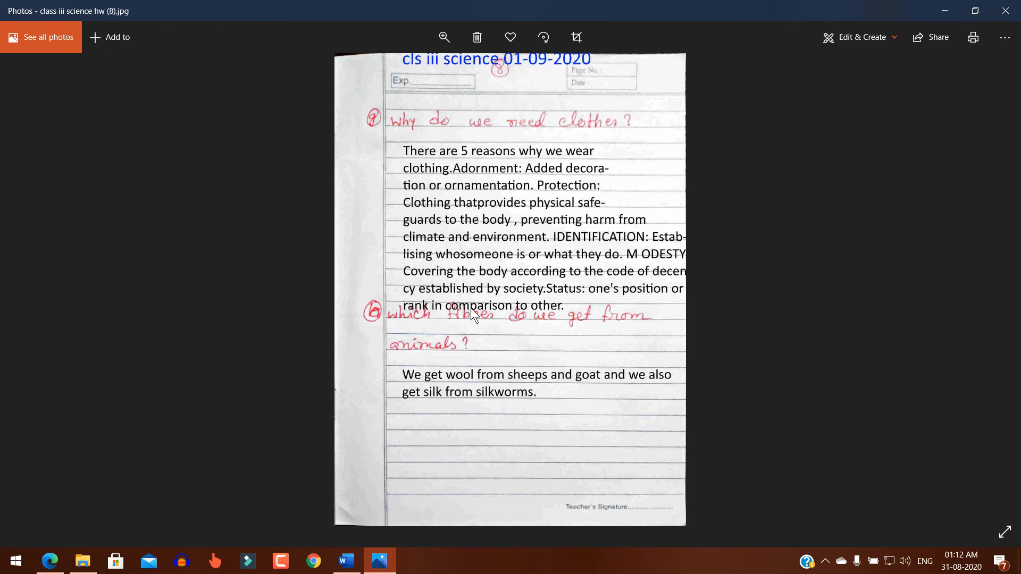
mouse_move(538, 319)
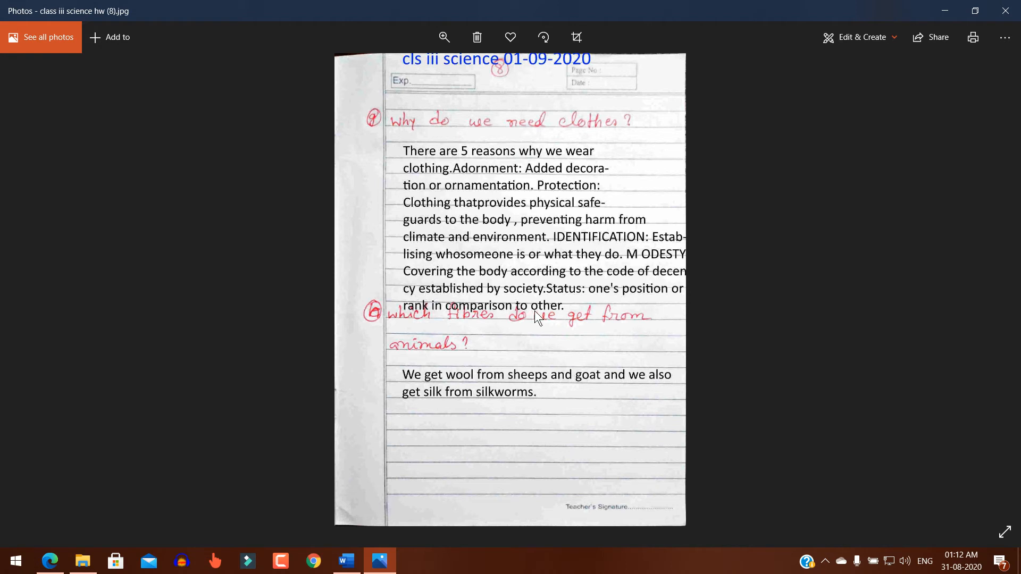
mouse_move(356, 338)
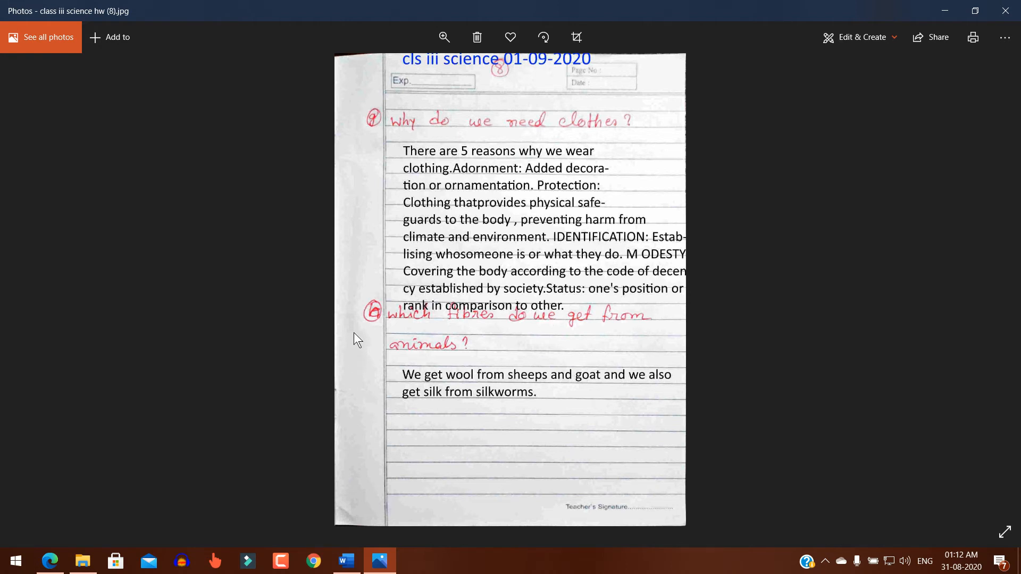
mouse_move(474, 333)
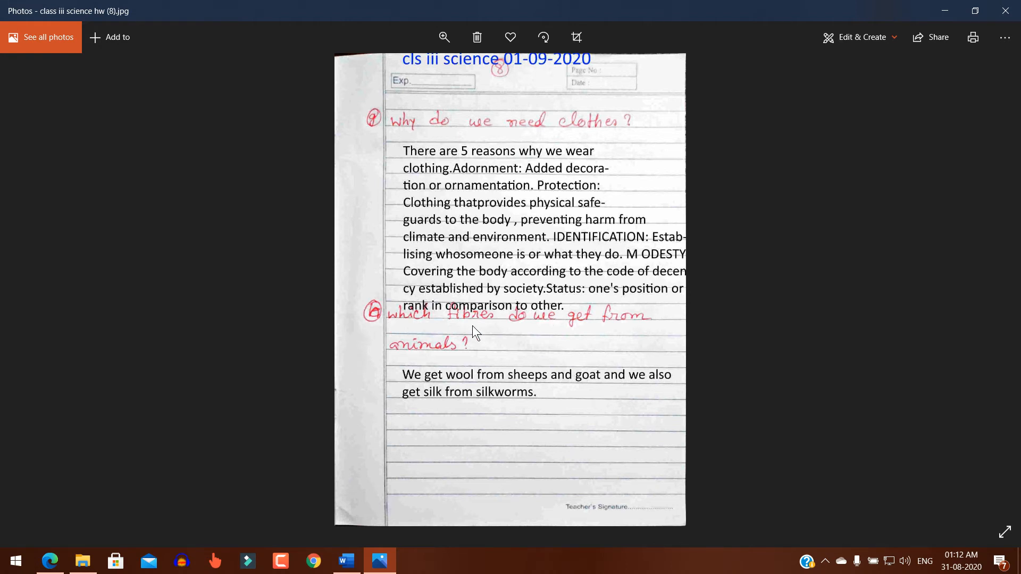
mouse_move(547, 331)
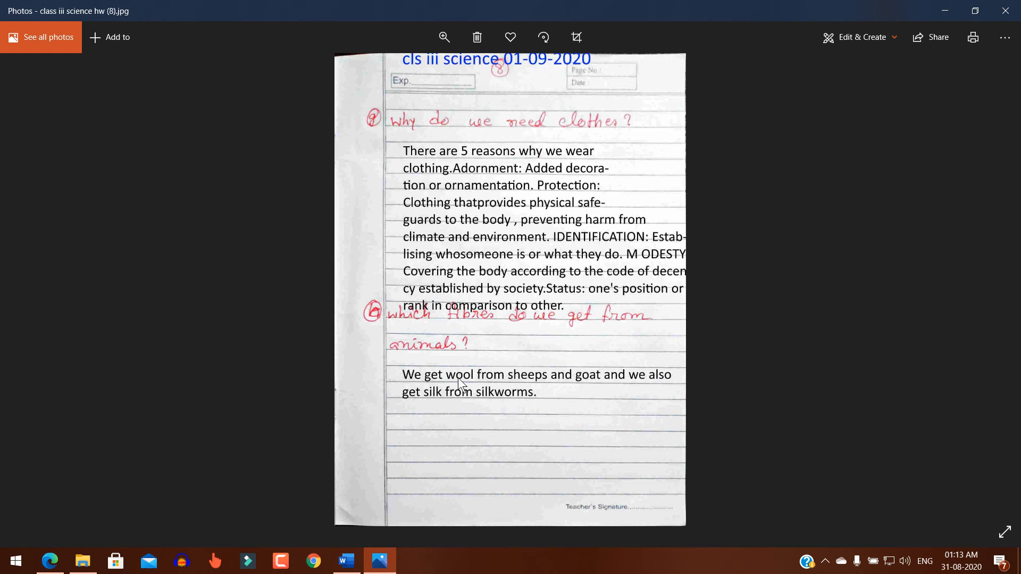
mouse_move(593, 387)
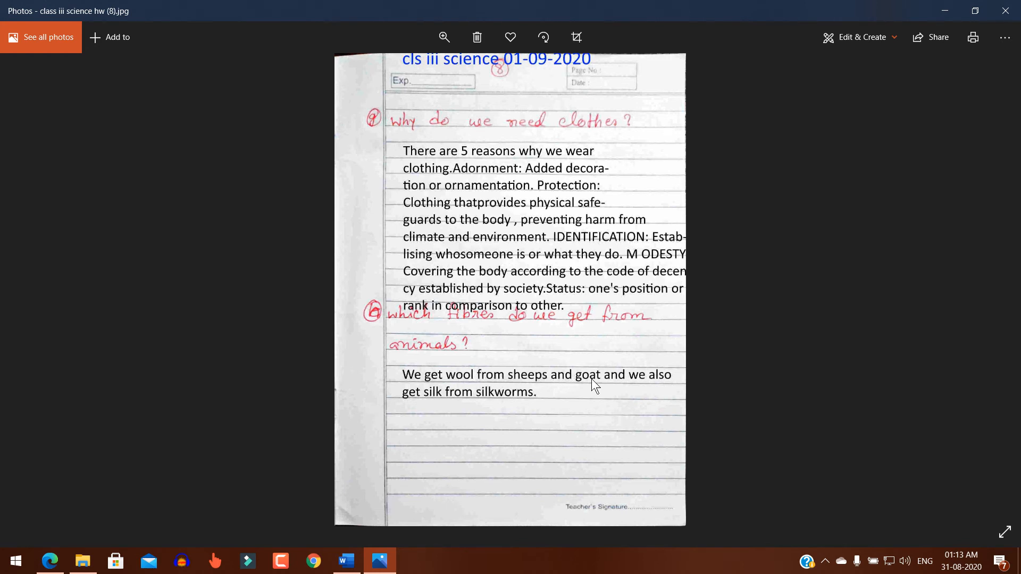
mouse_move(681, 385)
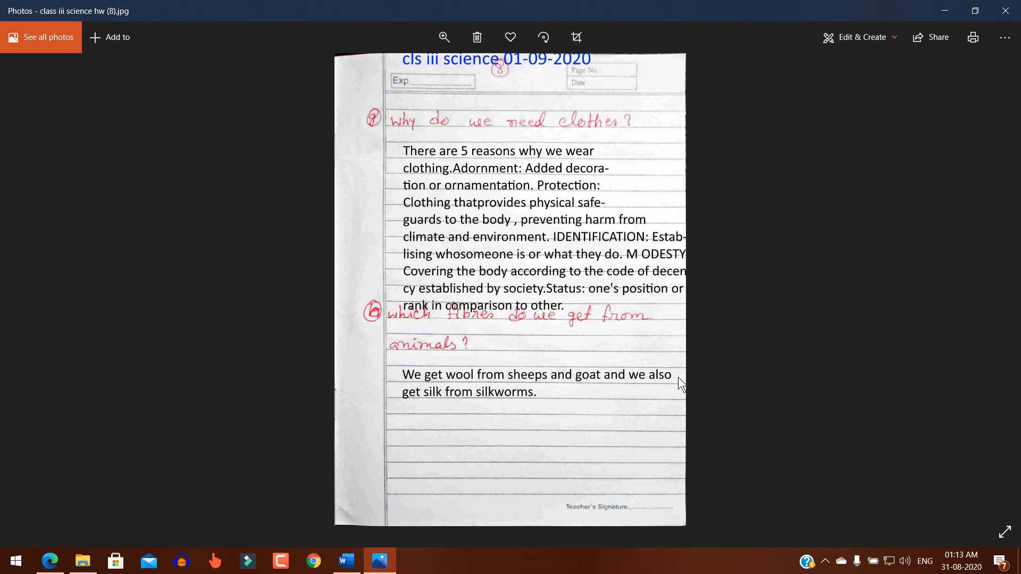
mouse_move(531, 408)
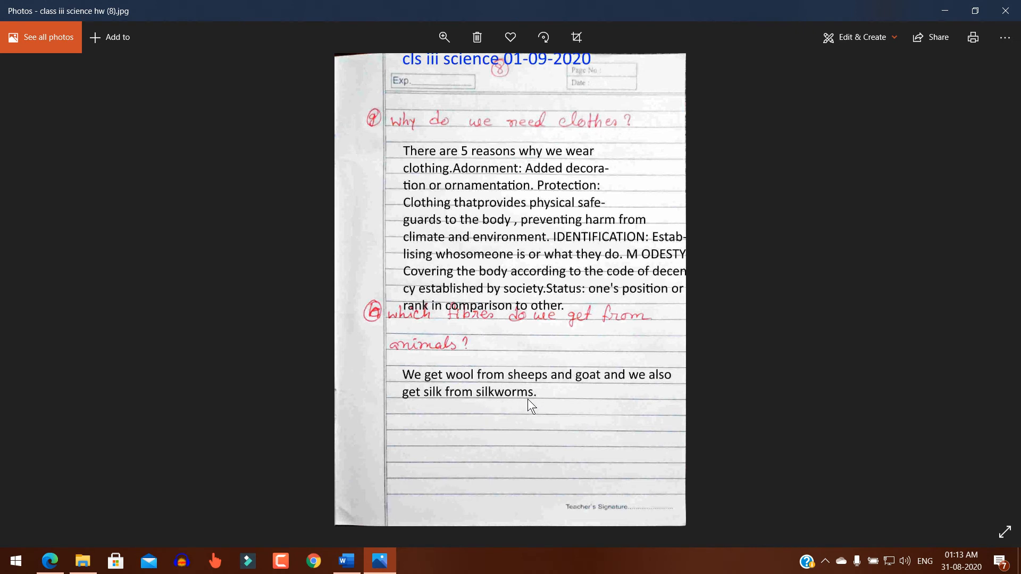
mouse_move(205, 6)
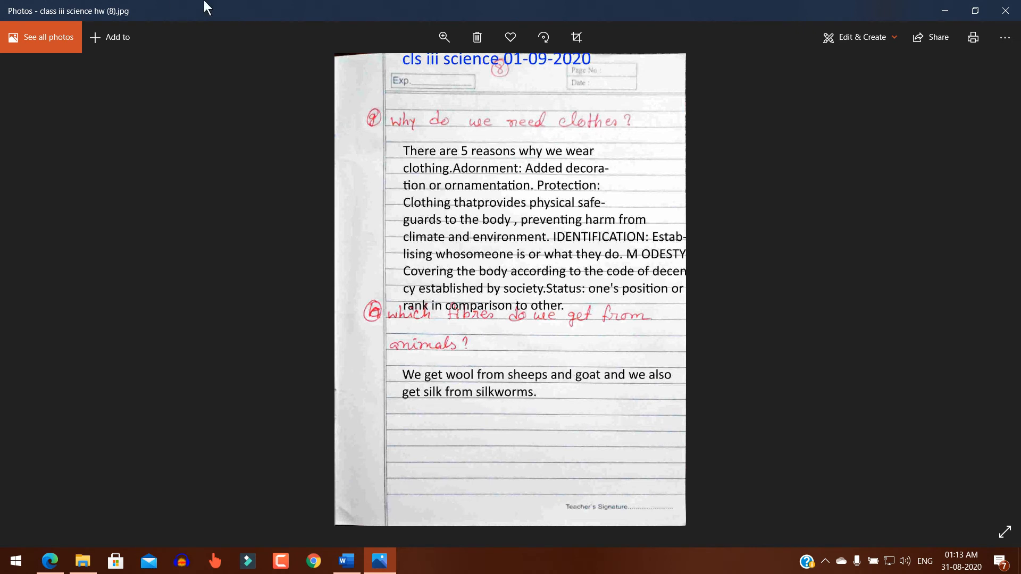
mouse_move(569, 137)
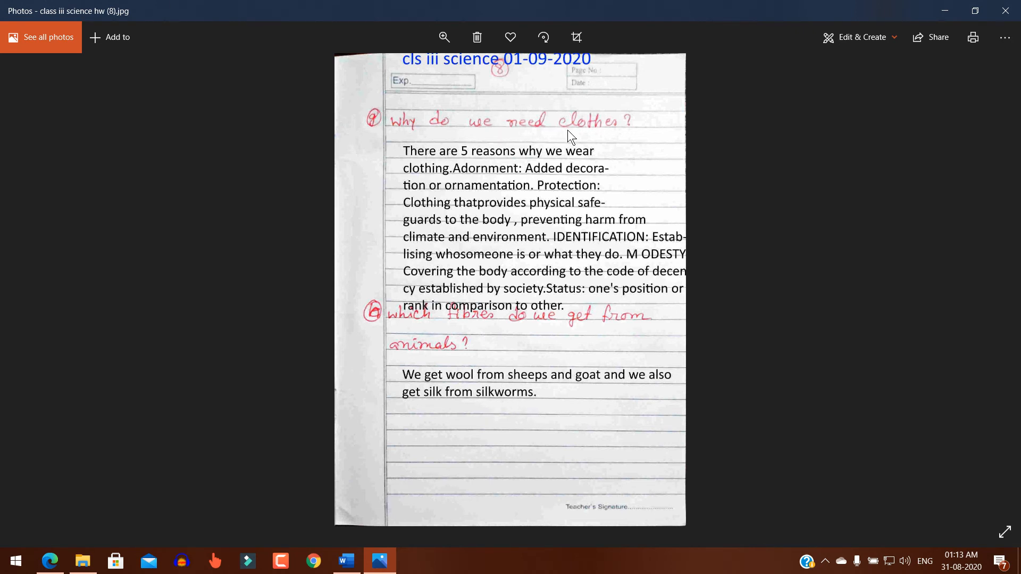